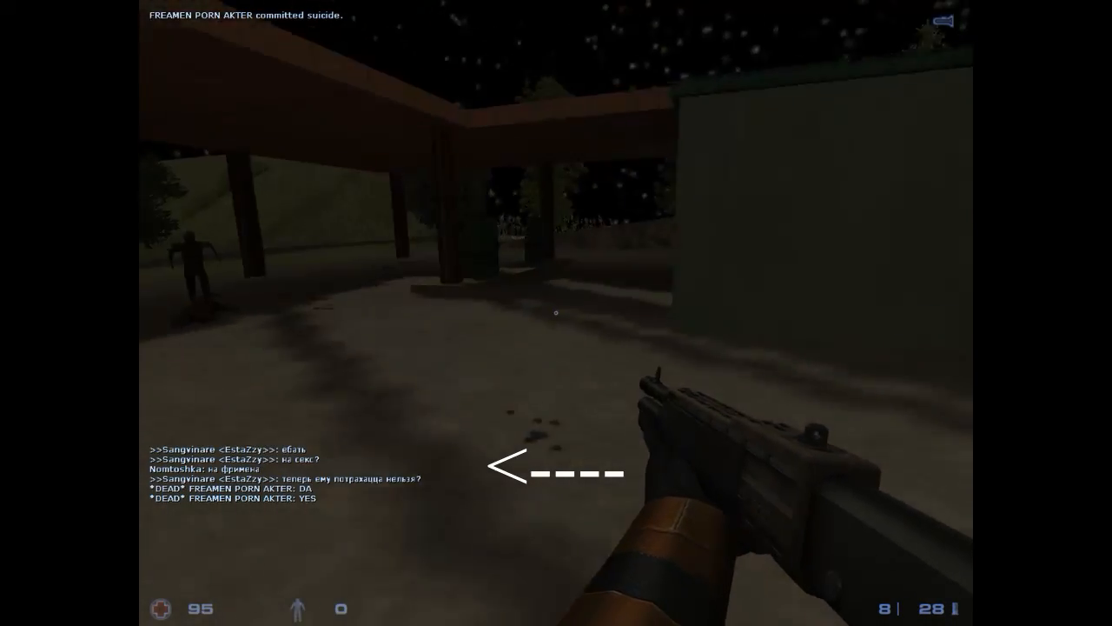
left_click(557, 313)
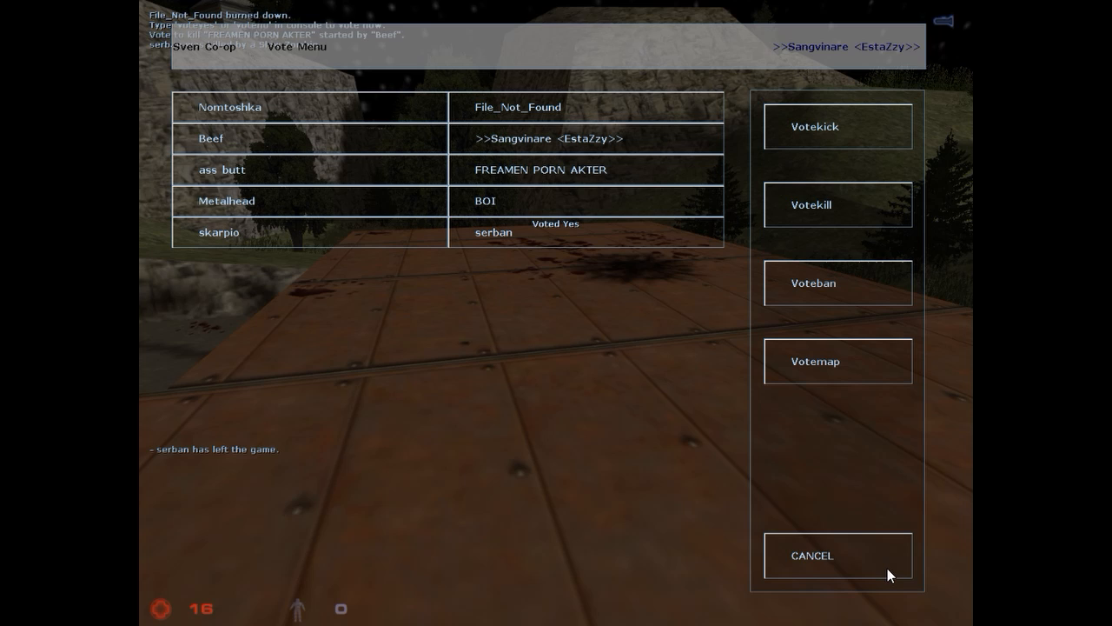
left_click(810, 555)
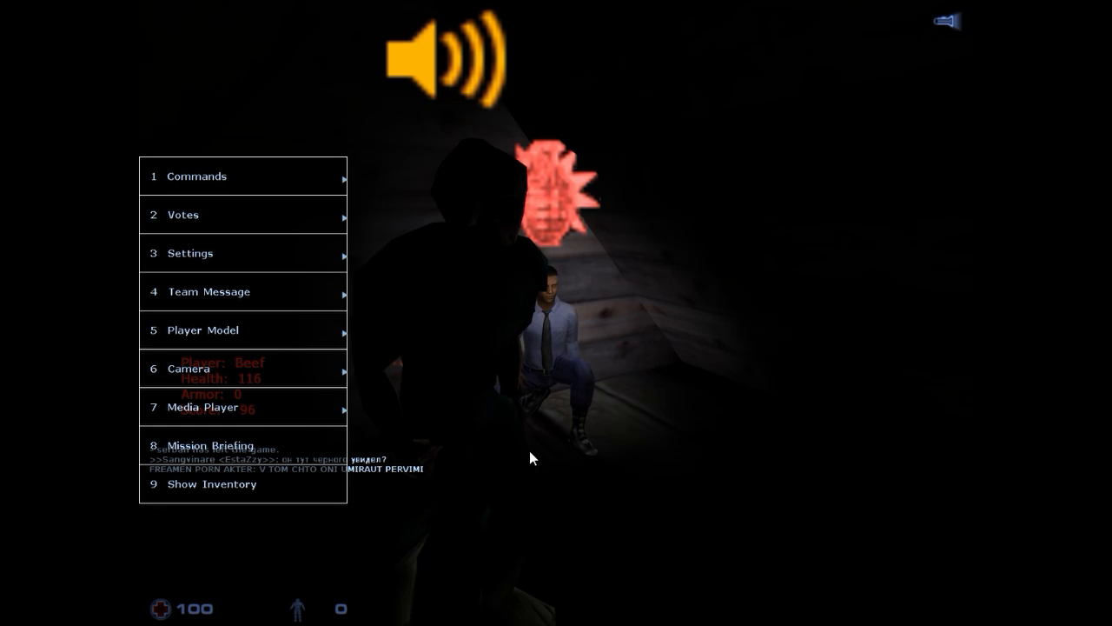
left_click(204, 329)
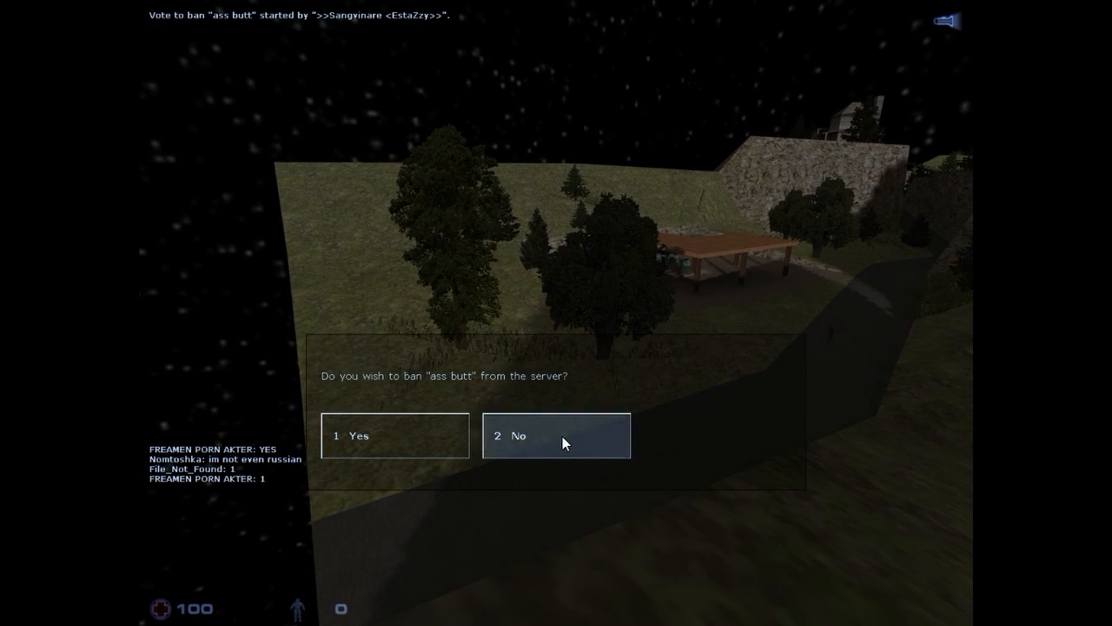
left_click(556, 435)
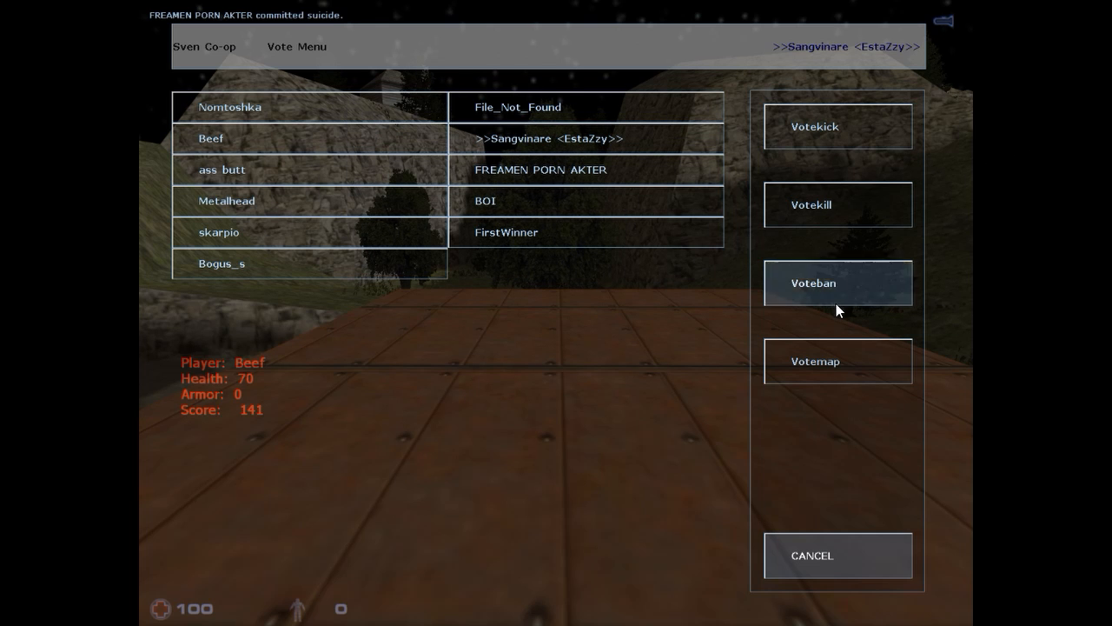
left_click(837, 282)
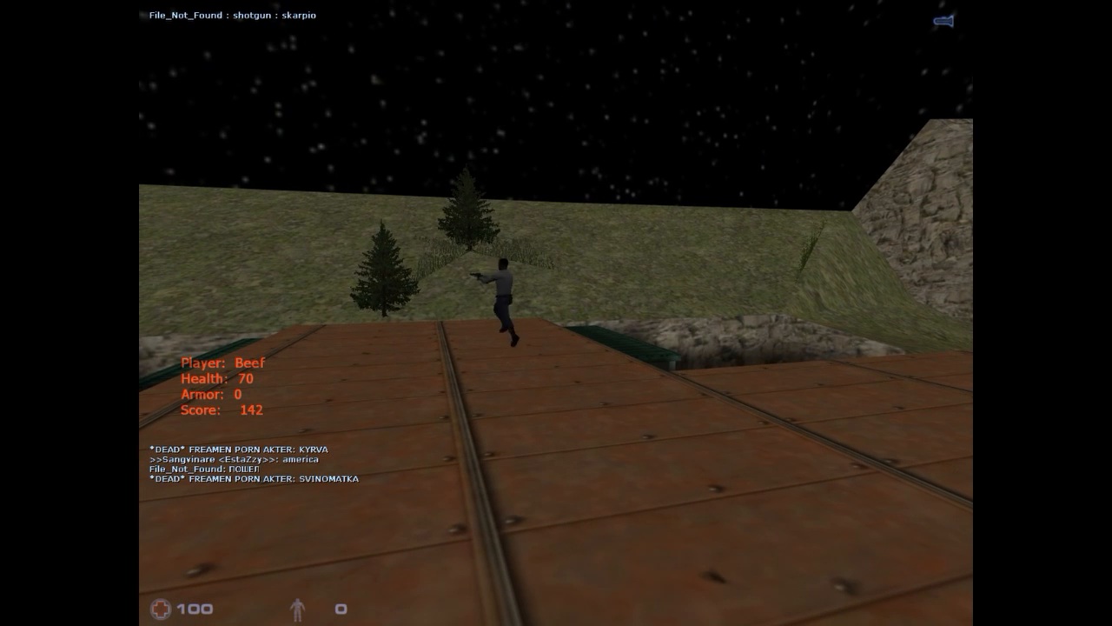
key("y")
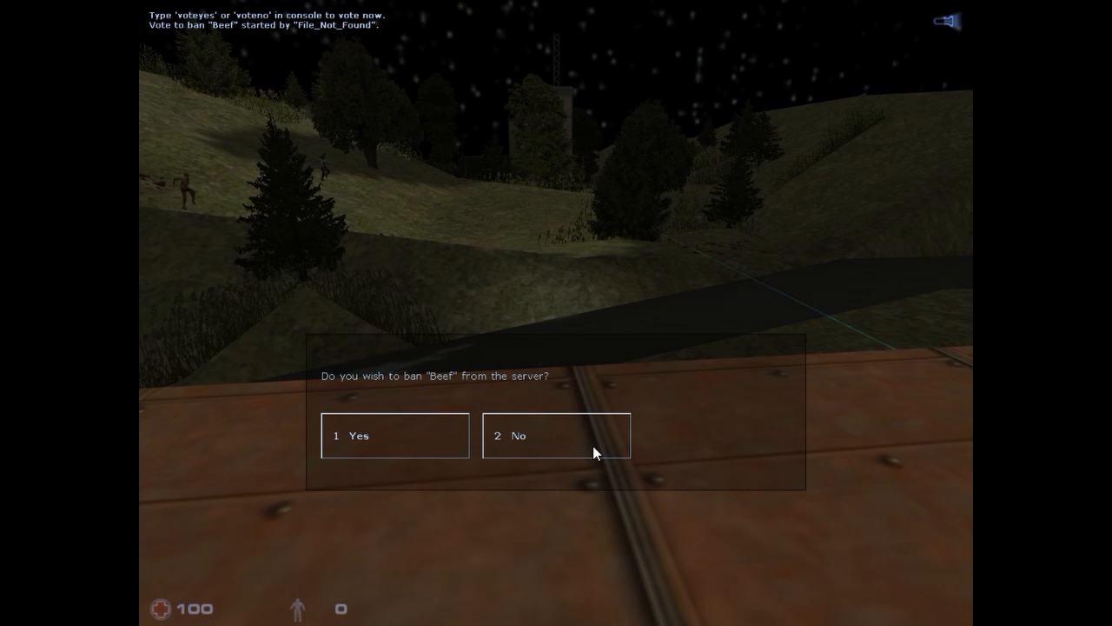
left_click(555, 435)
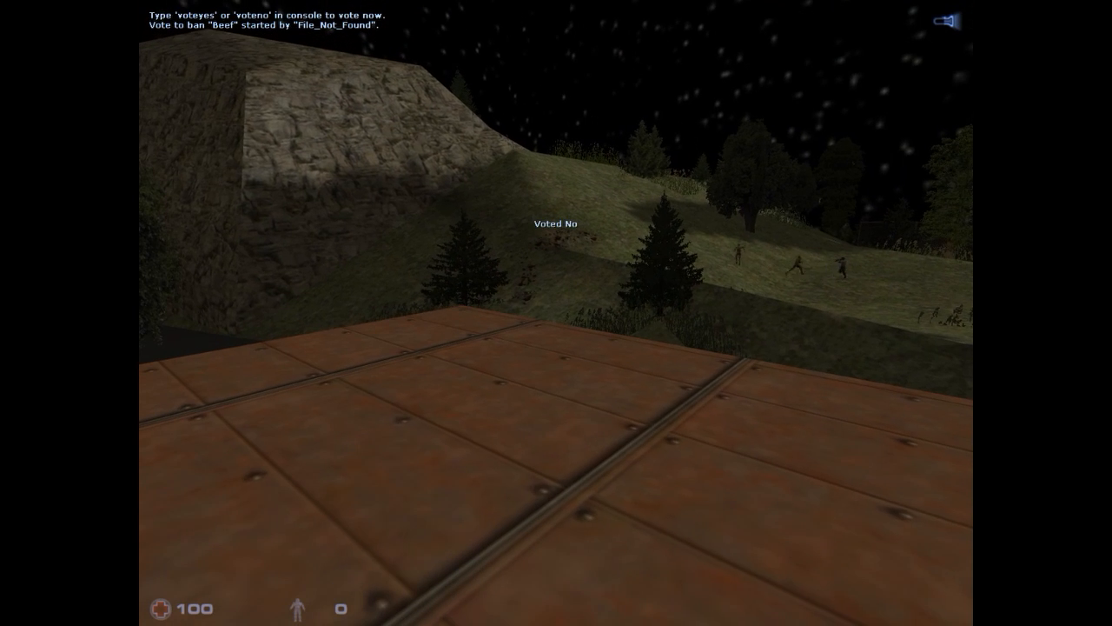